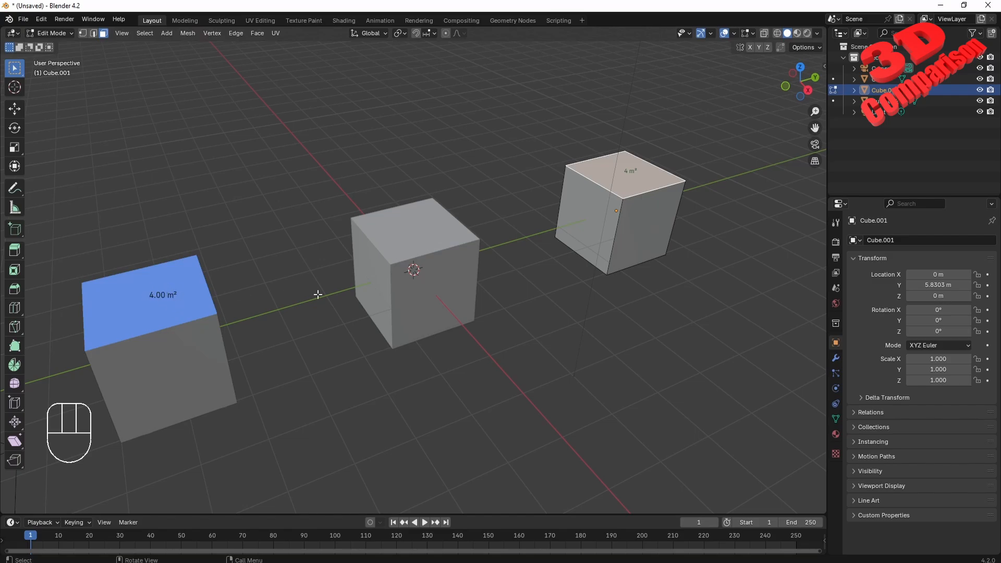
# Switch to the middle cube's mesh and select its side and top faces to read 4 m² areas
pyautogui.press('Tab')
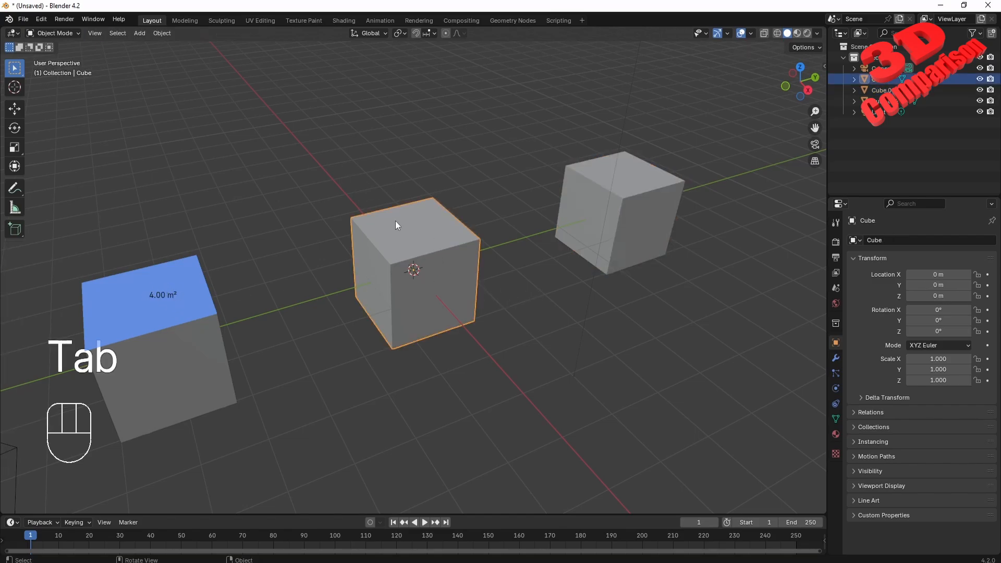
pyautogui.press('Tab')
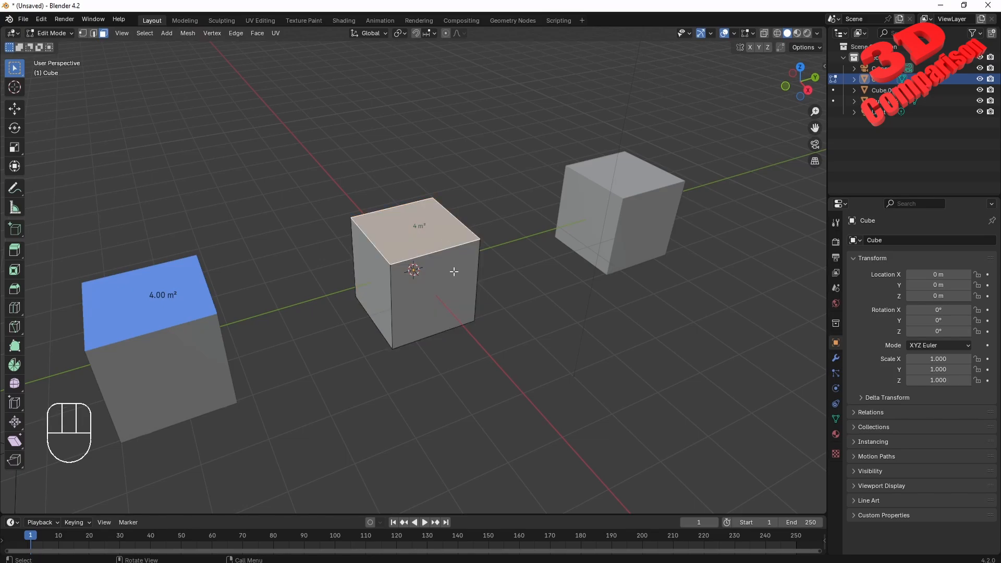
pyautogui.click(383, 295)
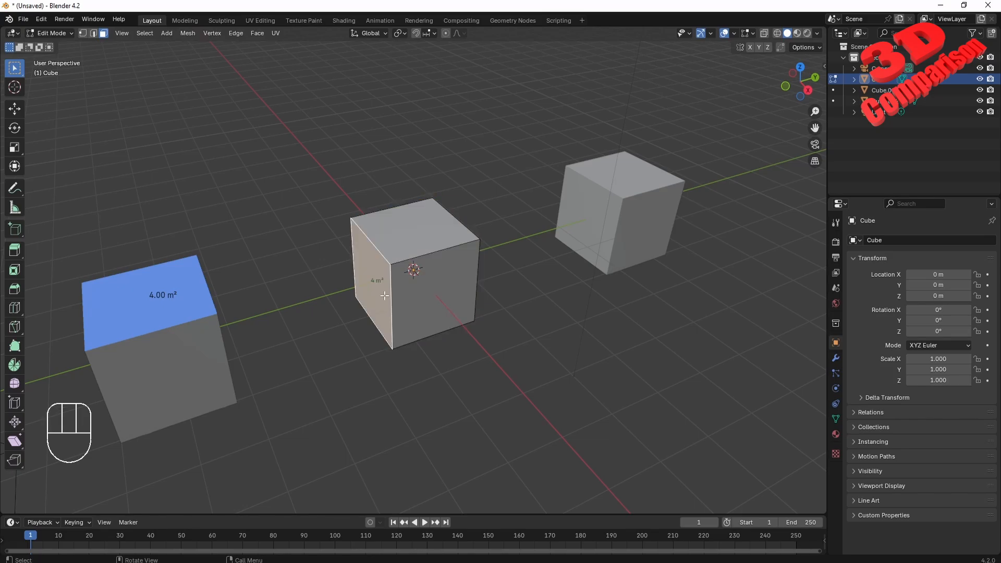
pyautogui.click(418, 225)
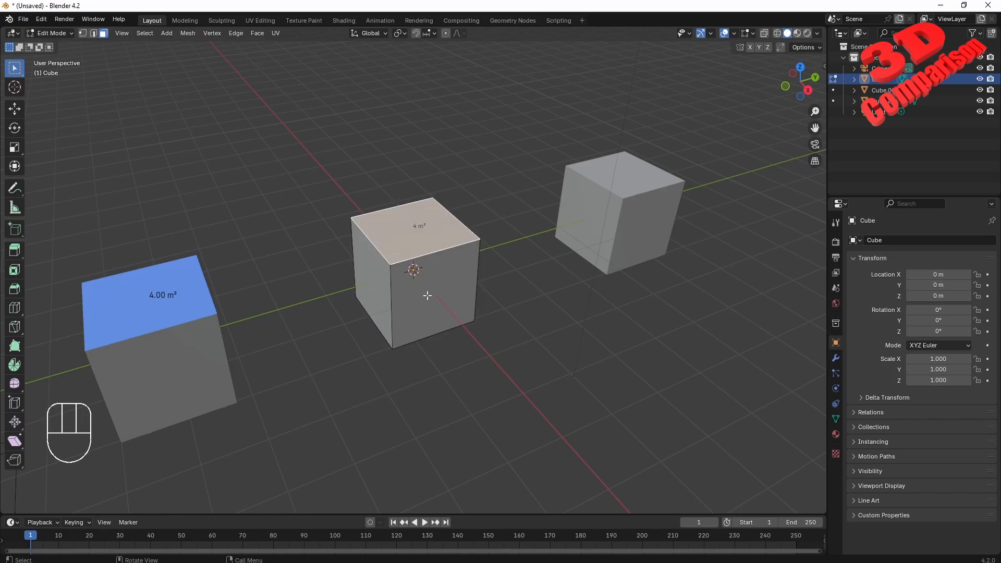
pyautogui.moveTo(444, 294)
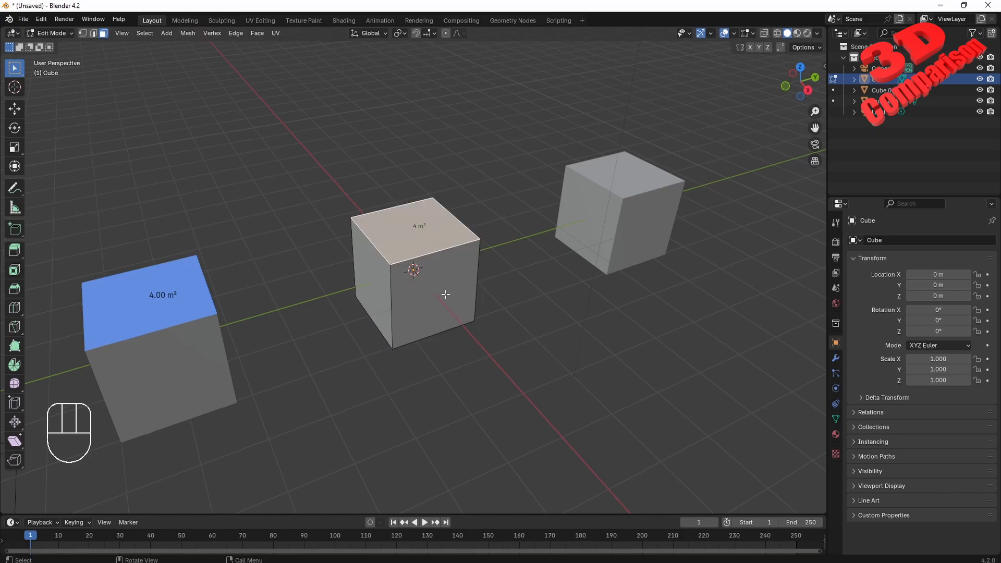
pyautogui.moveTo(740, 37)
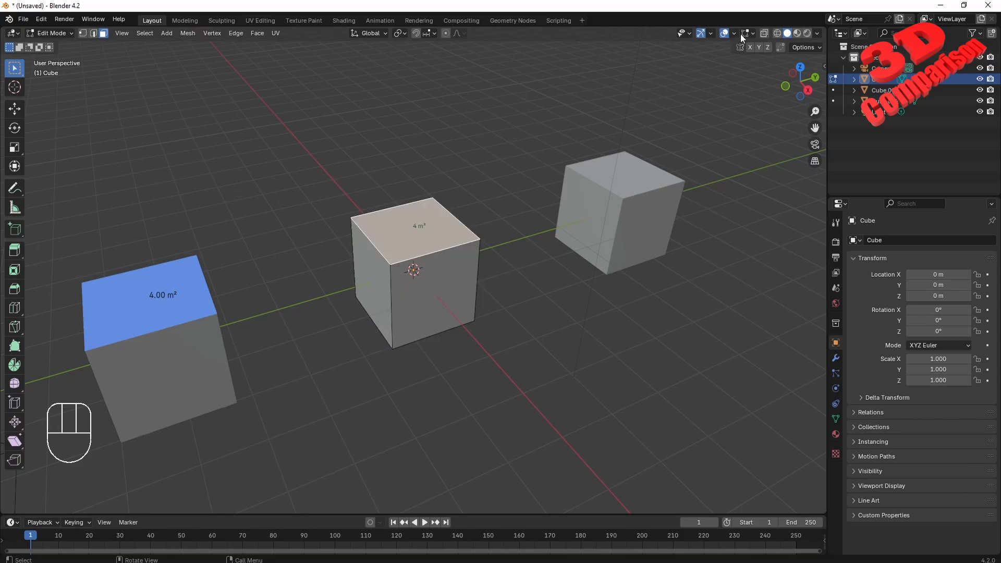
pyautogui.click(745, 33)
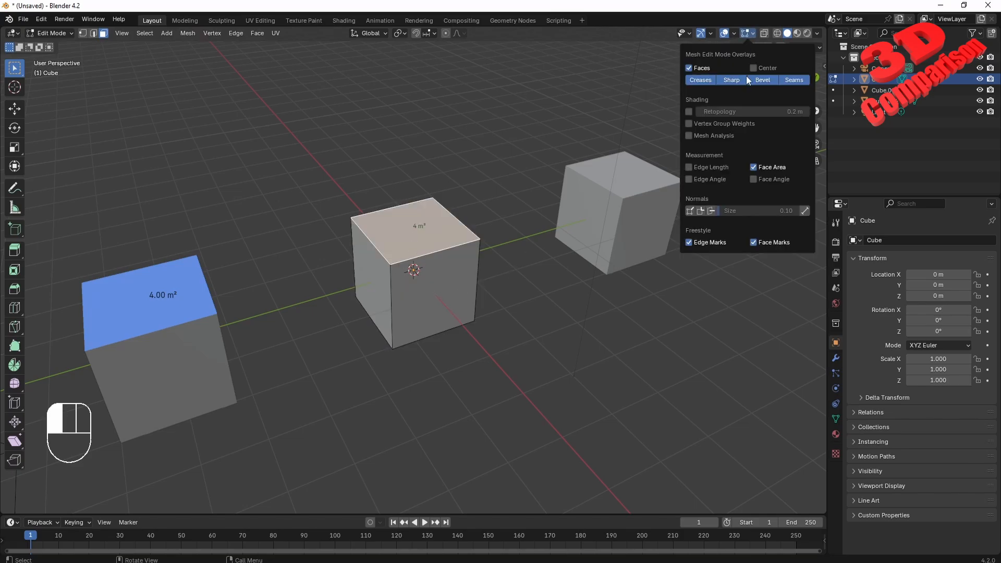
pyautogui.click(753, 167)
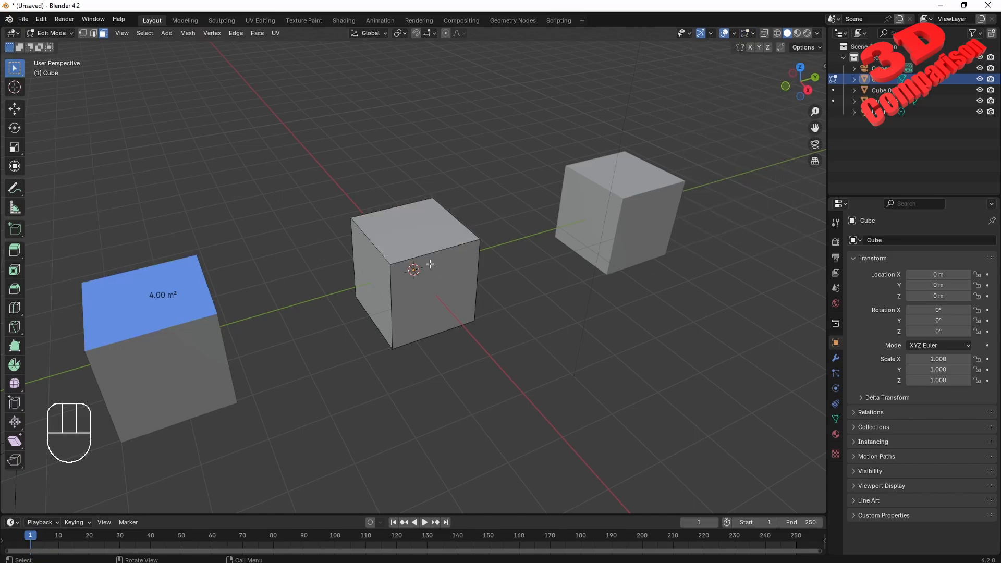
pyautogui.click(421, 287)
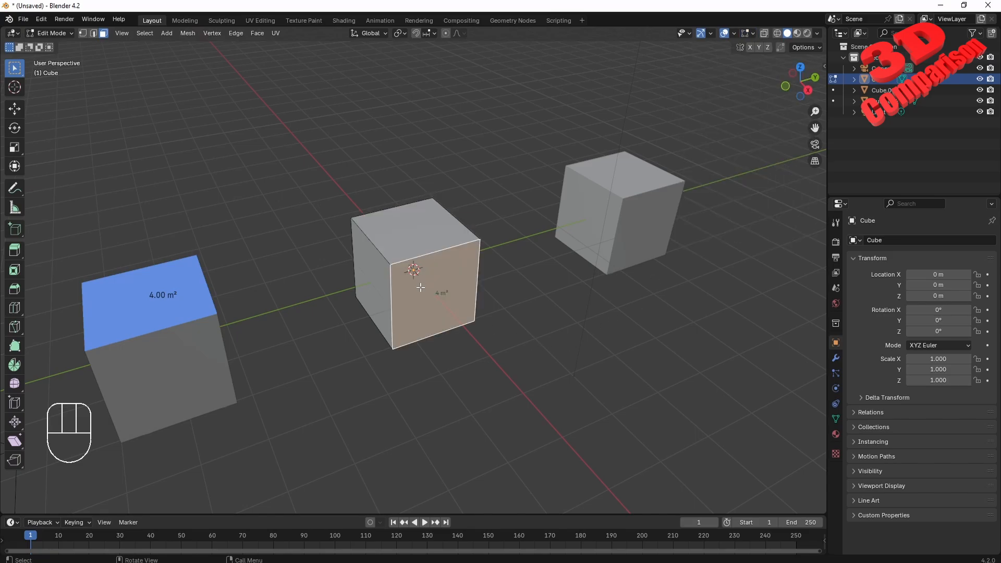
pyautogui.click(420, 287)
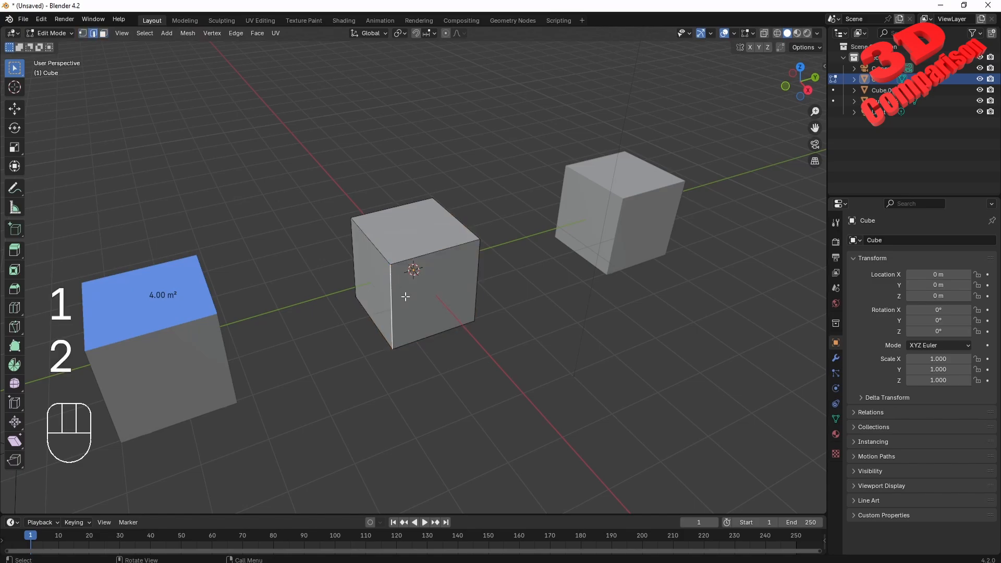
# Stretch the middle cube wider, uncheck the Face Area overlay, and return to Object Mode
pyautogui.press('g')
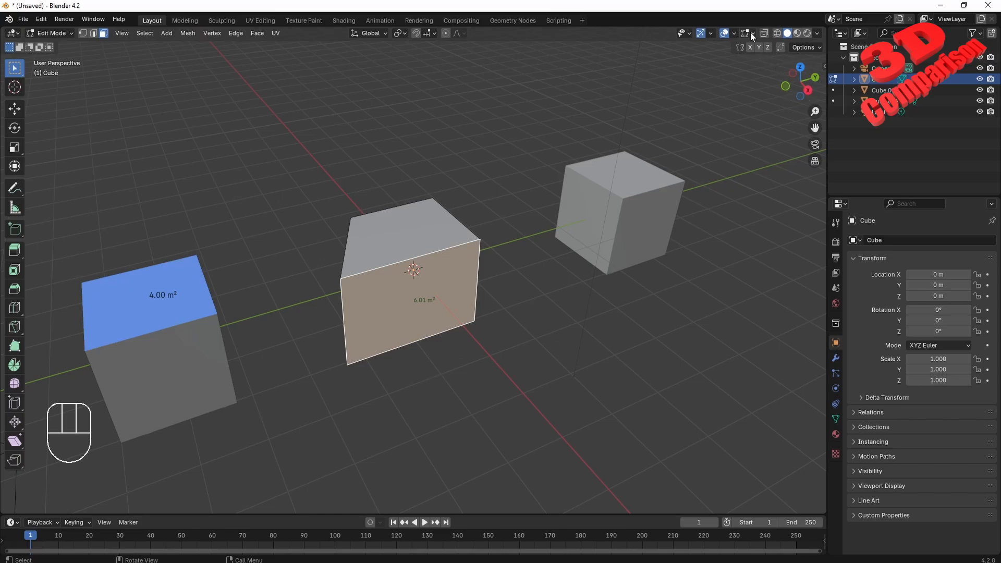
pyautogui.click(744, 32)
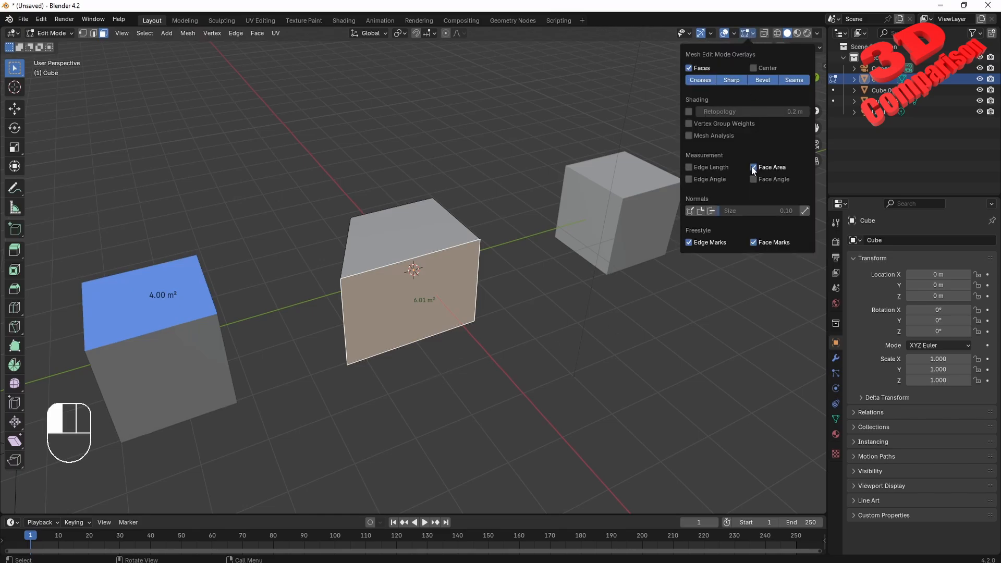
pyautogui.click(753, 167)
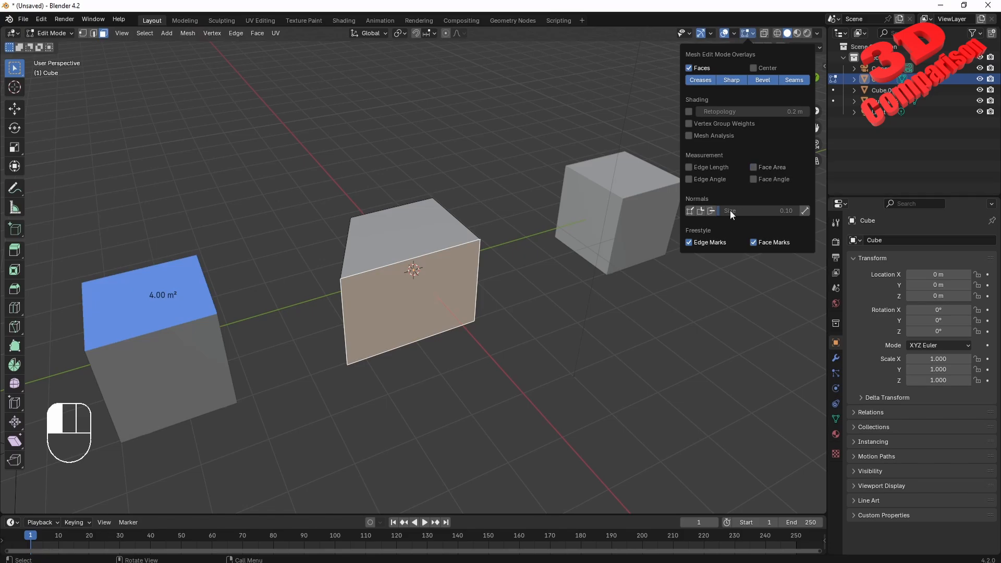
pyautogui.press('Tab')
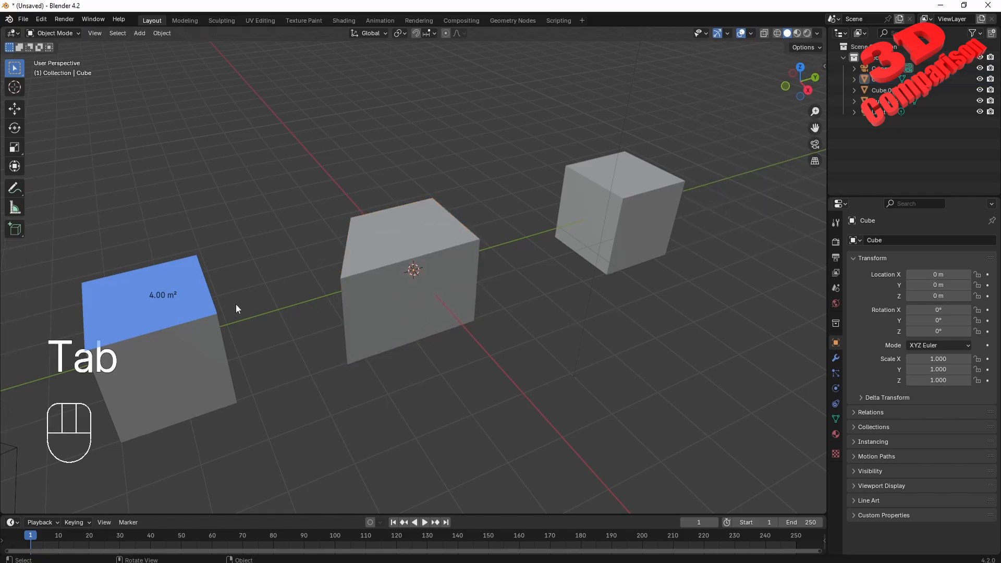
# Show the N sidebar's View settings with MeasureIt Tools collapsed, then open the Edit menu
pyautogui.press('n')
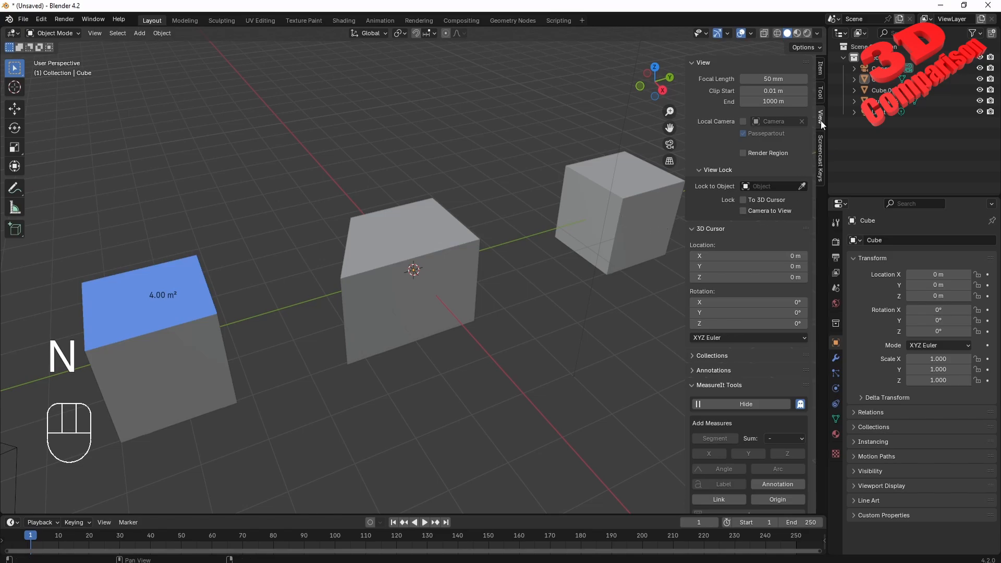
pyautogui.click(693, 385)
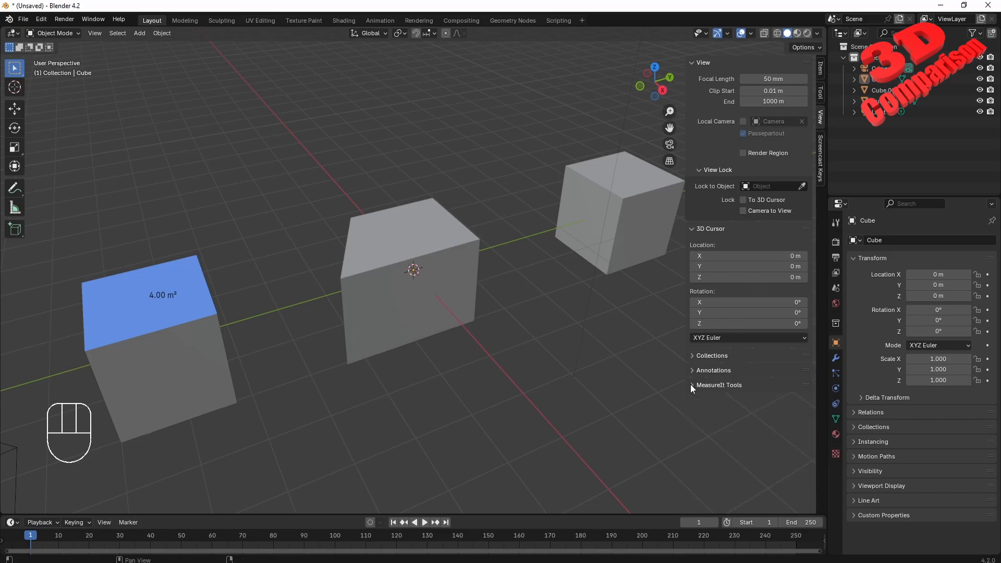
pyautogui.moveTo(739, 389)
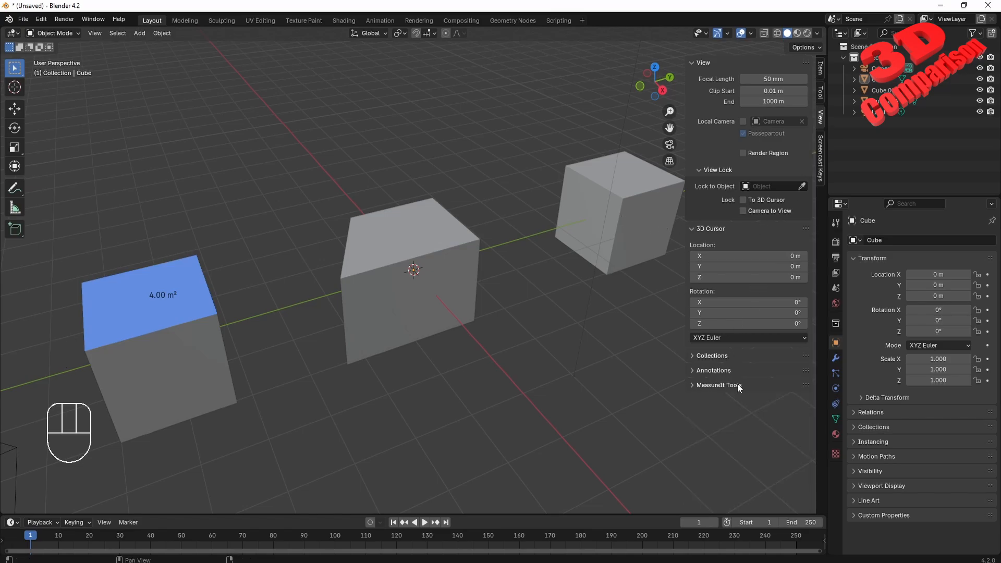
pyautogui.click(40, 19)
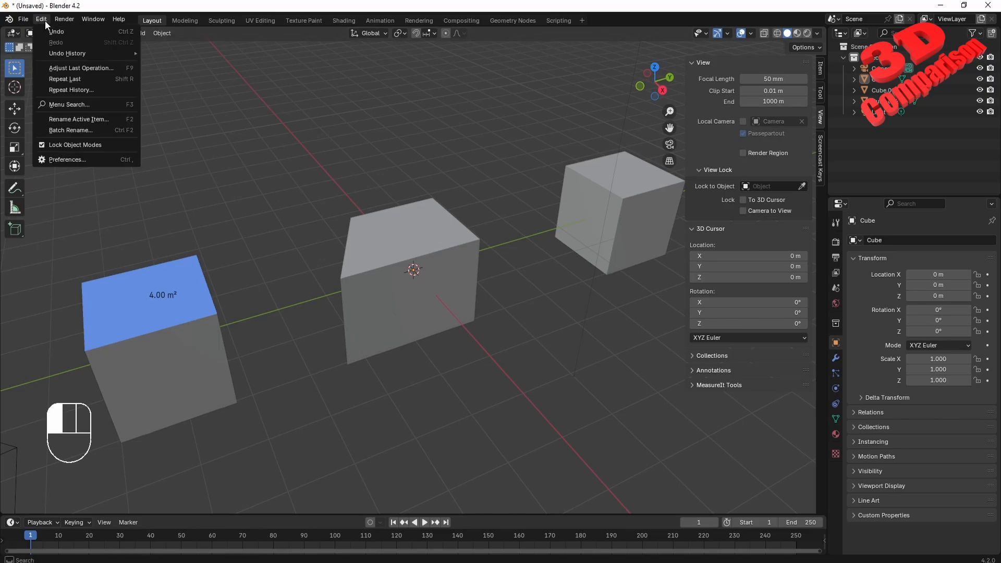
# In Preferences, search extensions for 'measure' and view the MeasureIt extension's details
pyautogui.click(66, 159)
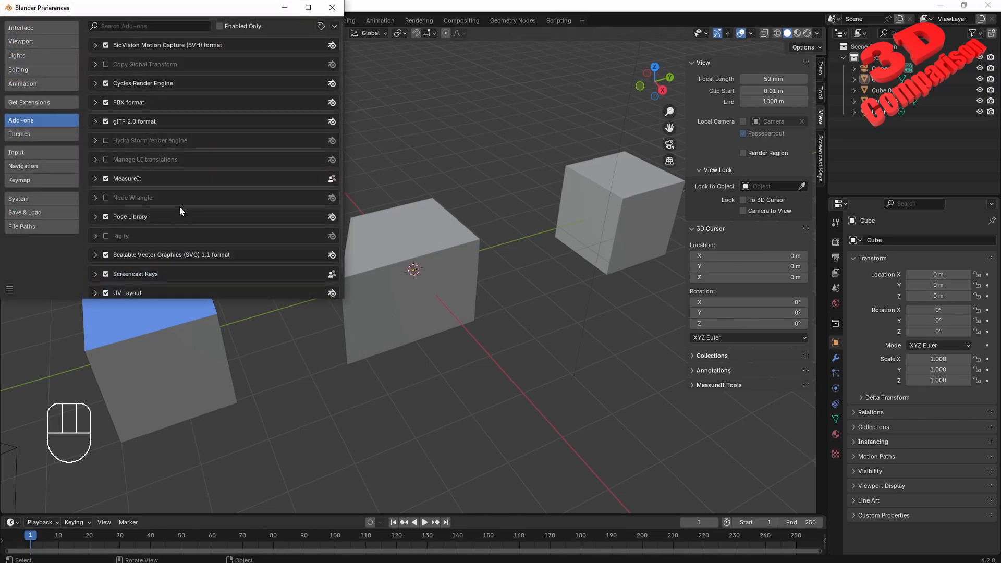
pyautogui.click(28, 102)
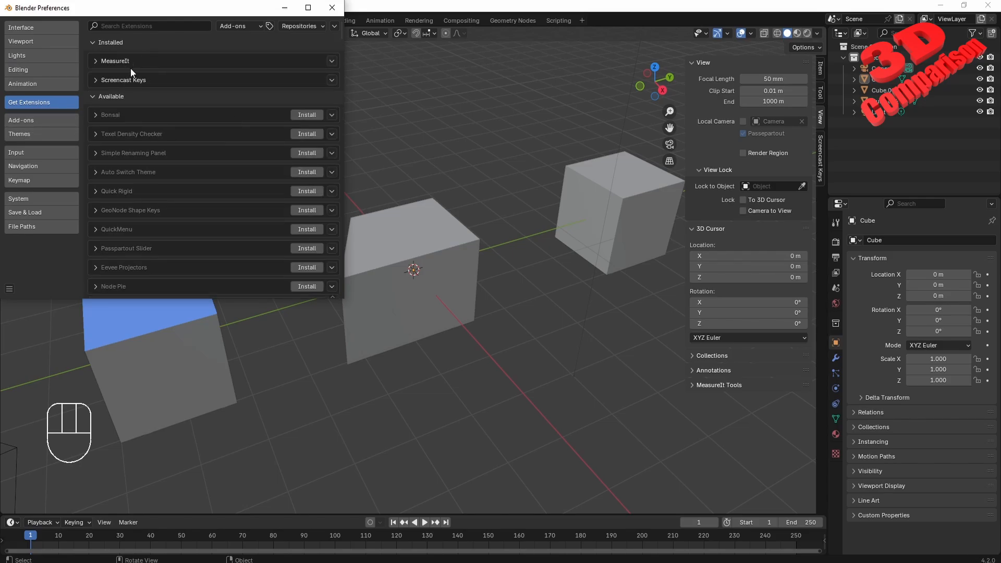
pyautogui.click(150, 26)
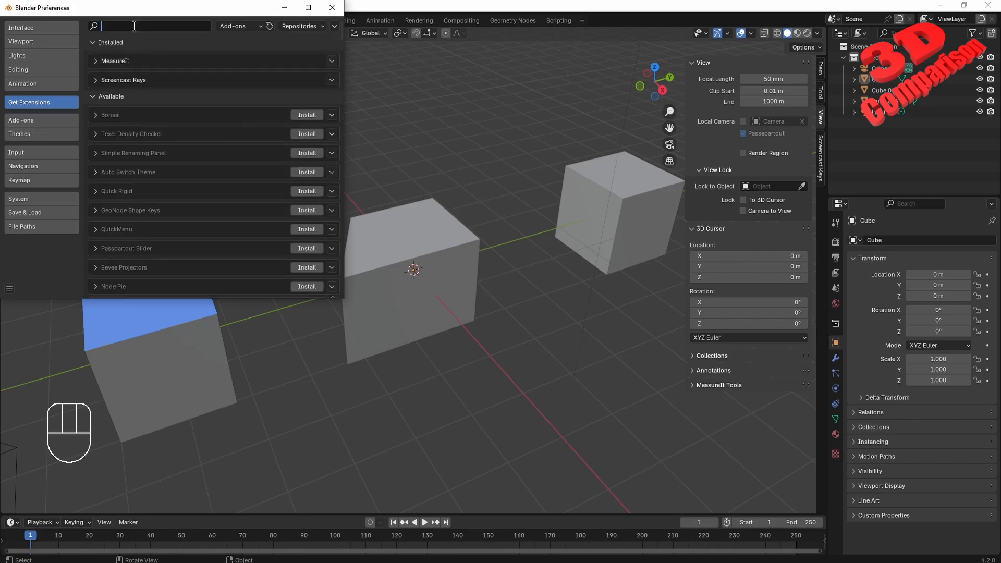
pyautogui.write('measure')
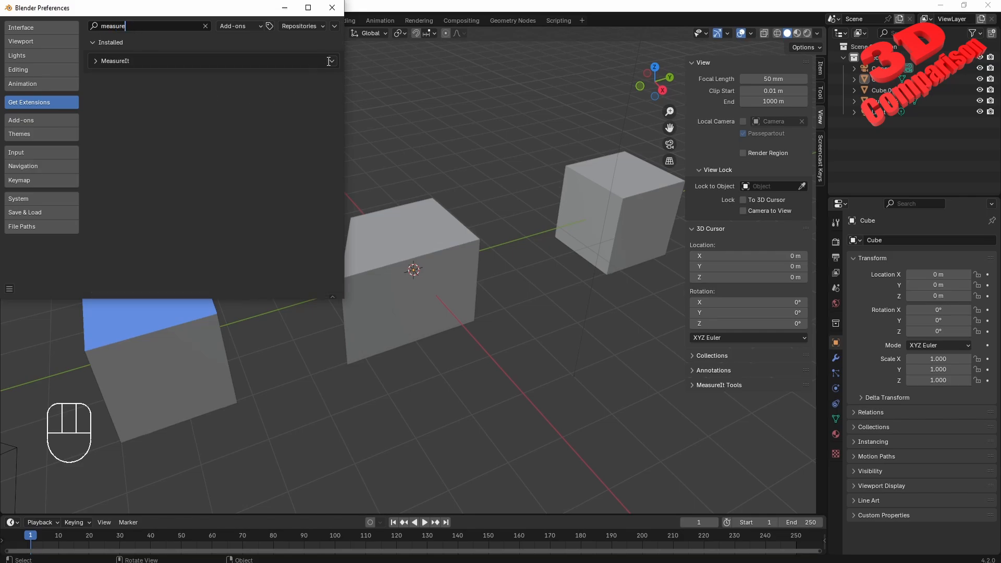
pyautogui.click(330, 60)
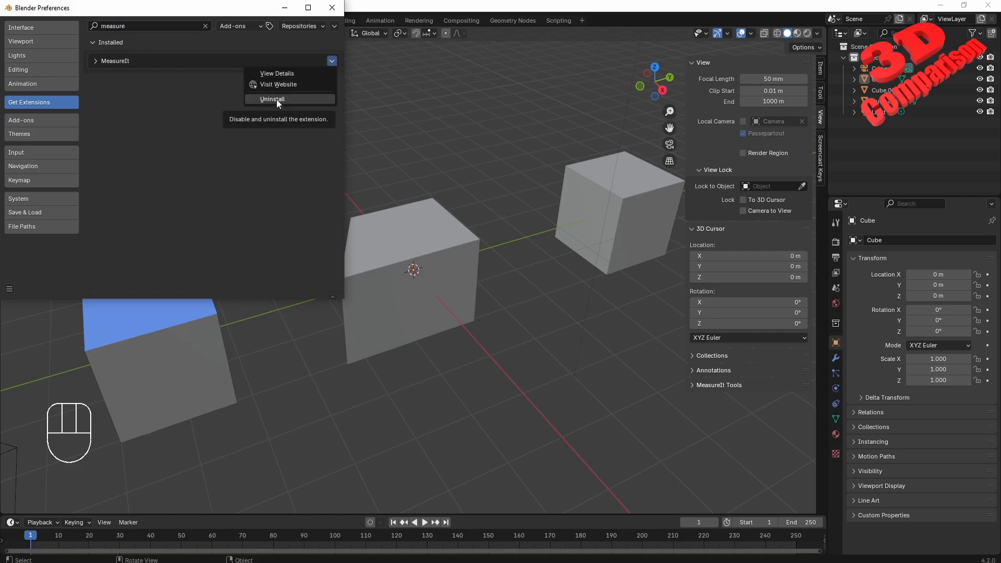
pyautogui.click(331, 61)
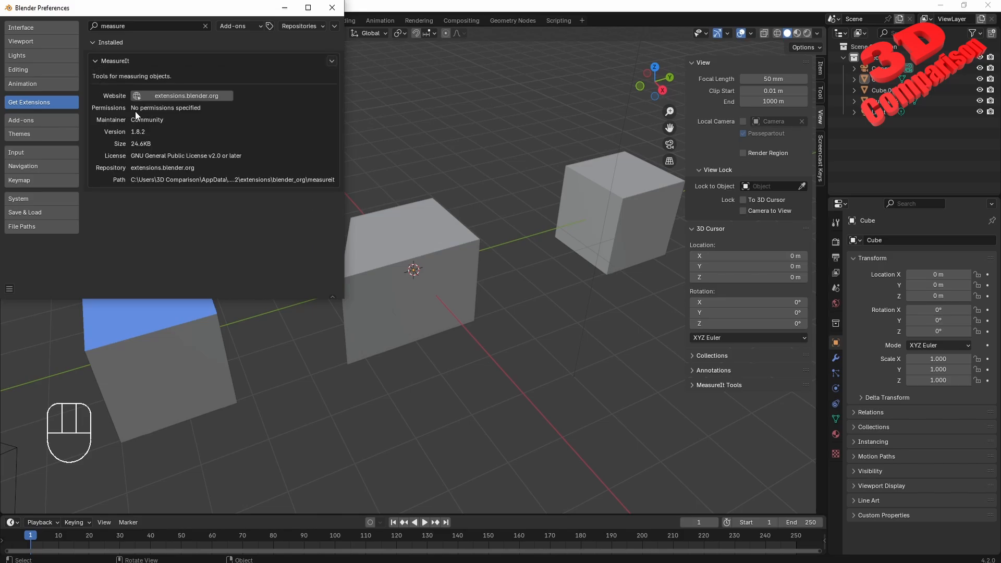
pyautogui.moveTo(145, 173)
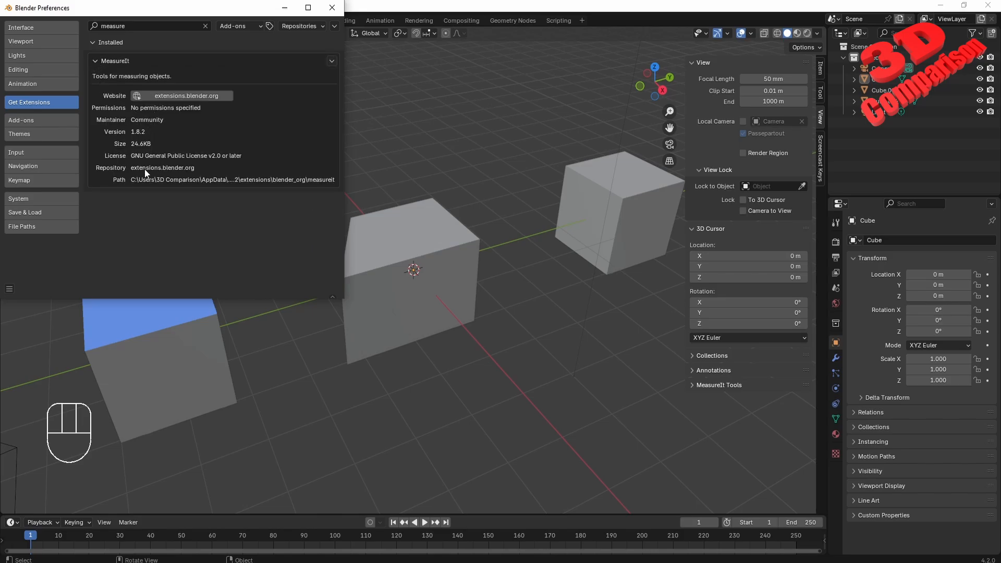
pyautogui.moveTo(330, 21)
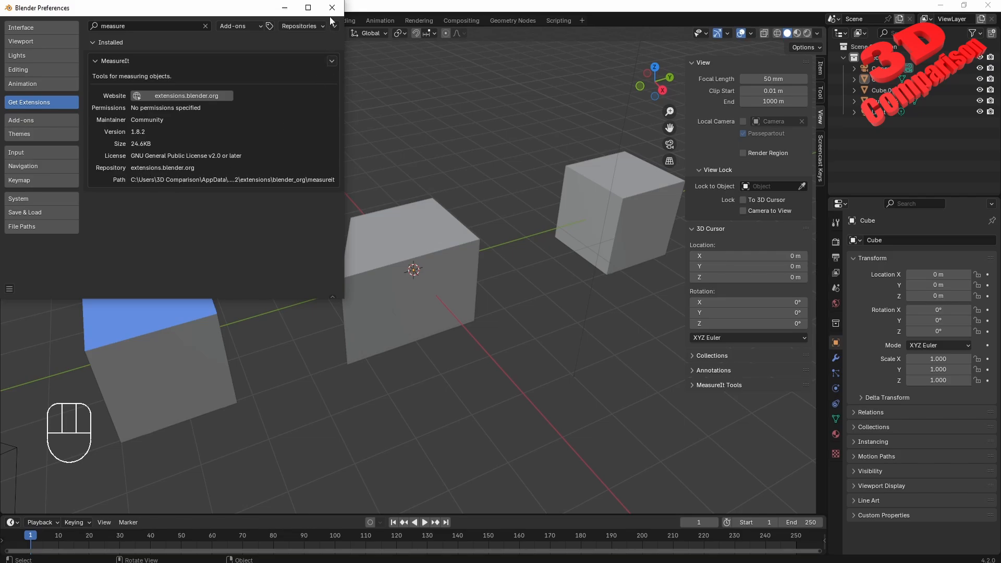
pyautogui.moveTo(330, 7)
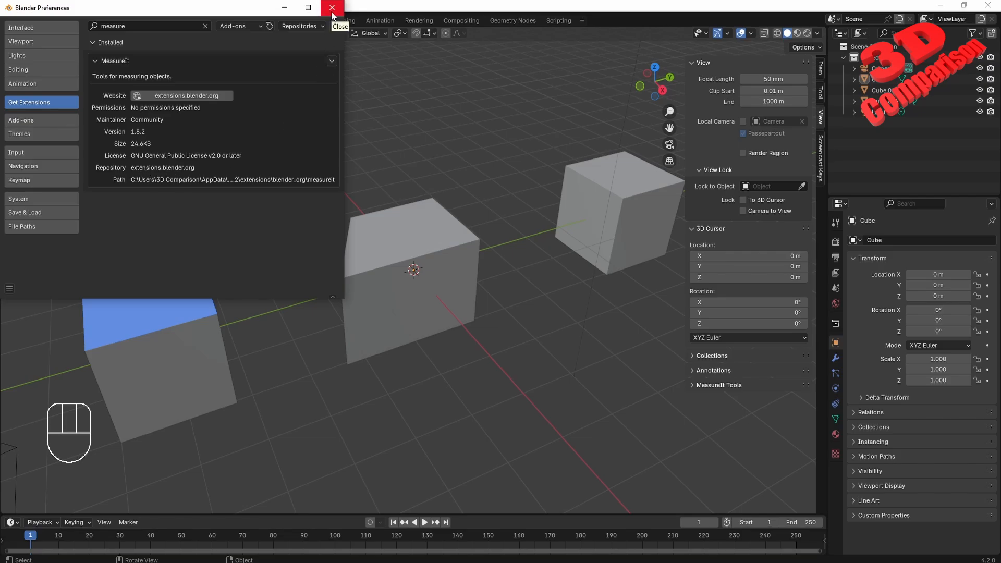
# Close Preferences and expand the MeasureIt Tools panel for Cube.002
pyautogui.click(331, 8)
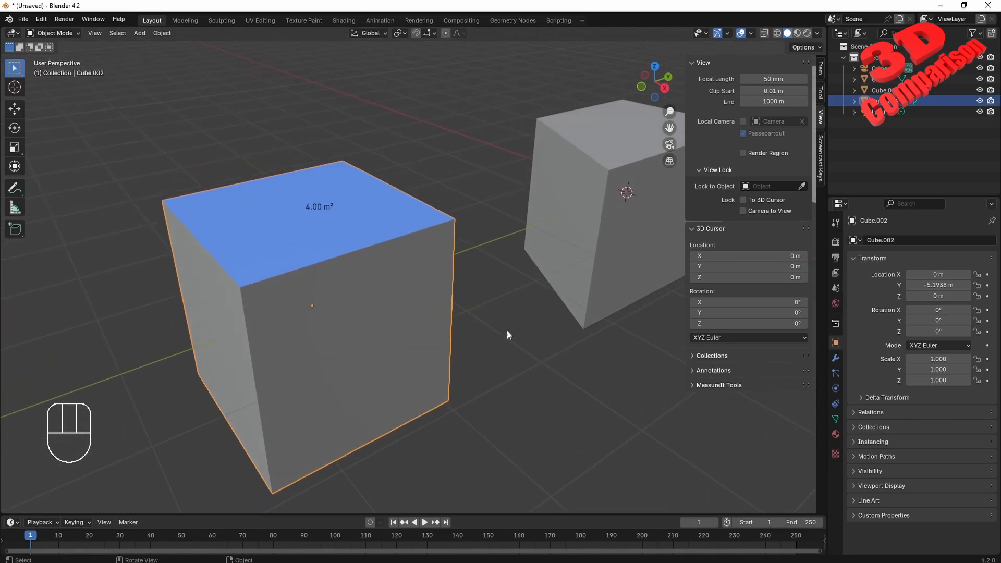
pyautogui.click(718, 384)
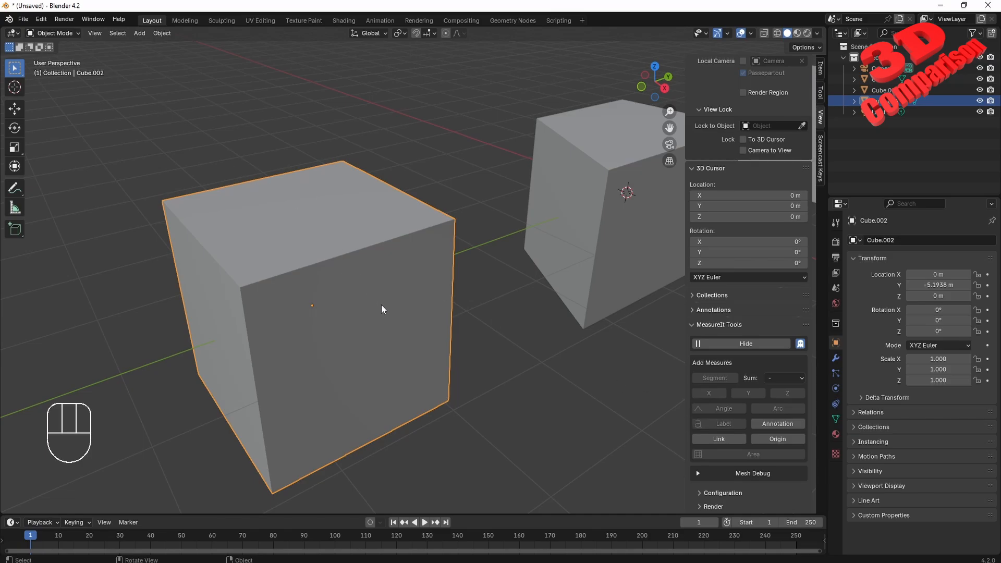
# In Edit Mode, add a MeasureIt Area label of 4.00 m² to the front face
pyautogui.press('Tab')
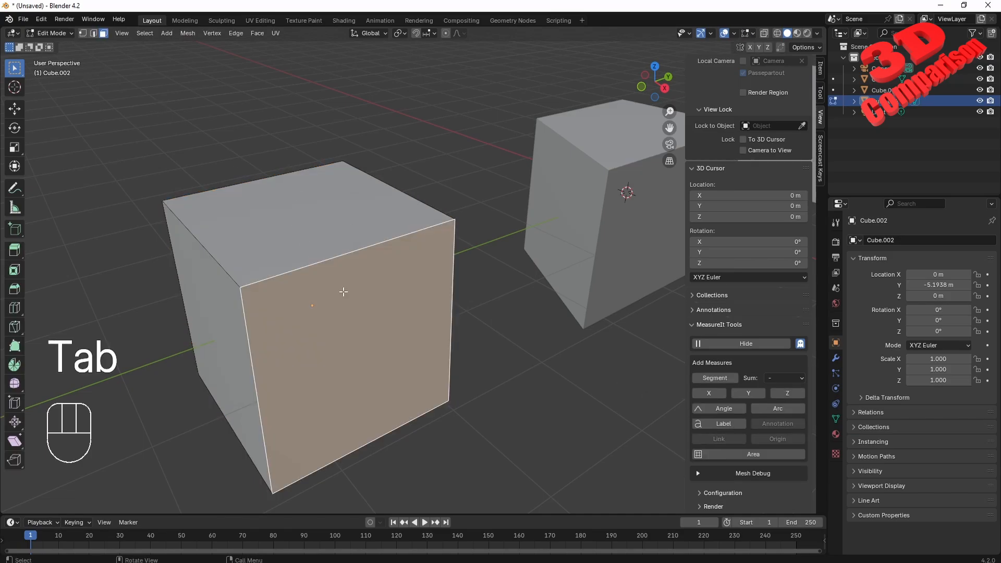
pyautogui.click(751, 454)
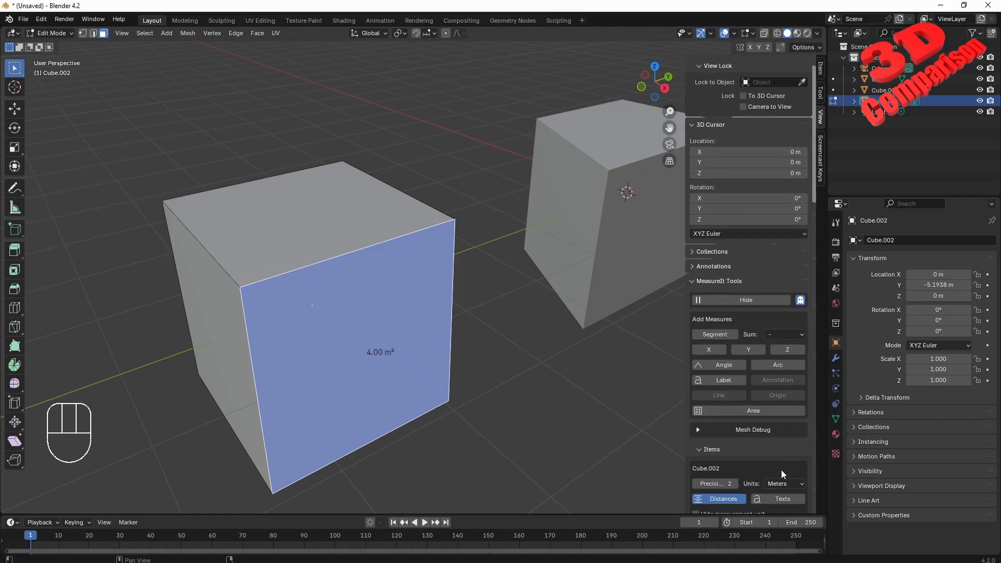
pyautogui.scroll(-3)
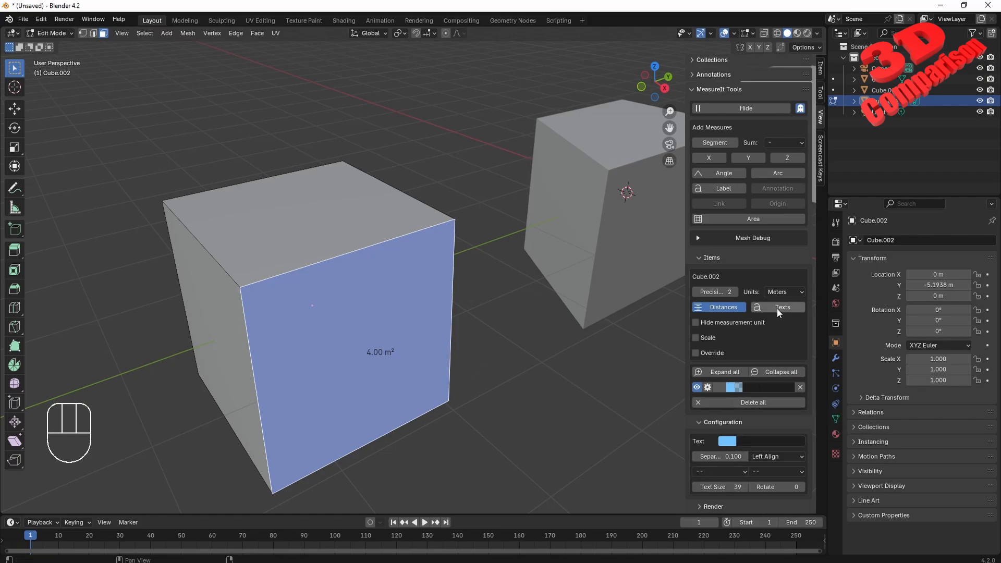
# Toggle the label's m² unit off and back on, and set text alignment to Center Align
pyautogui.click(695, 322)
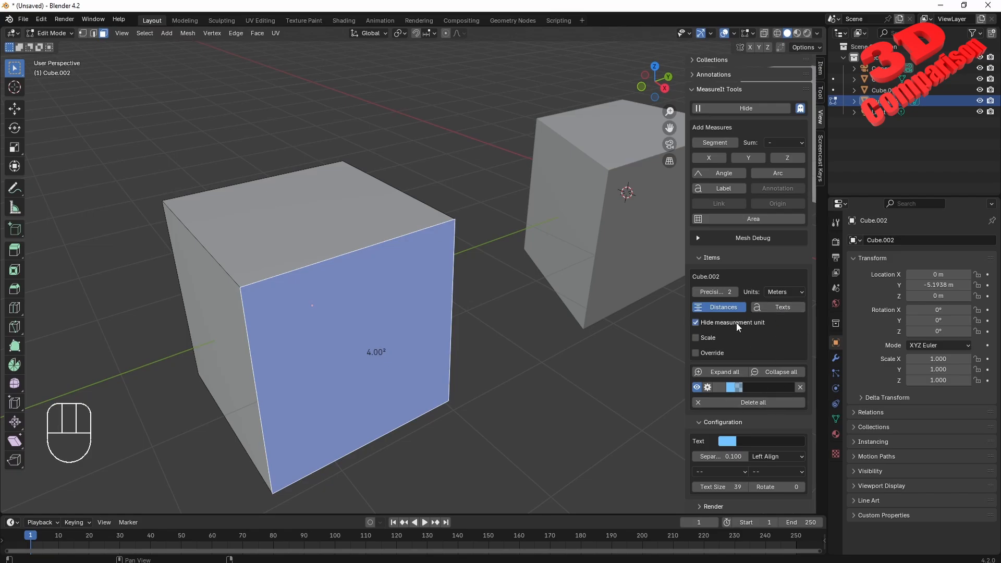
pyautogui.click(695, 322)
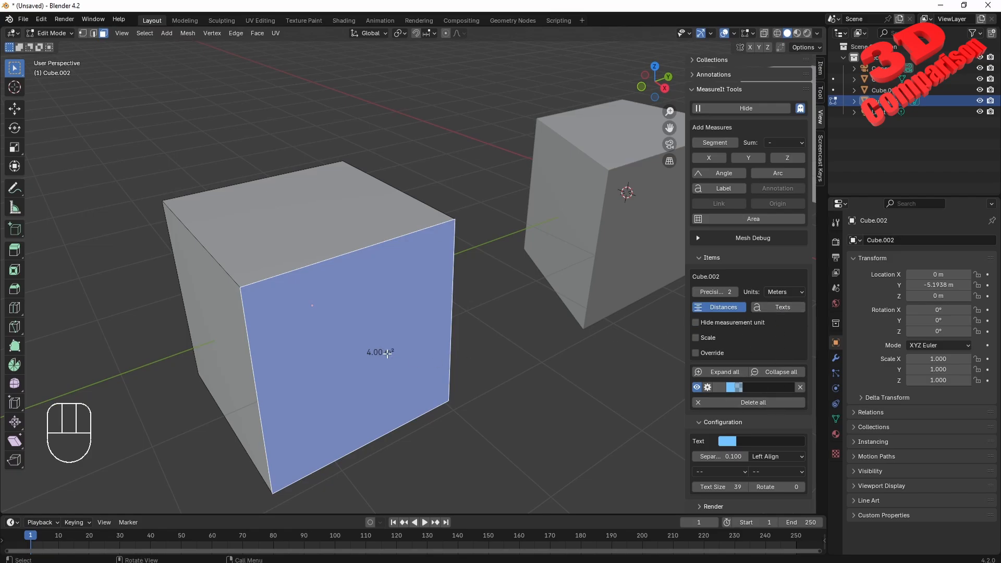
pyautogui.click(695, 322)
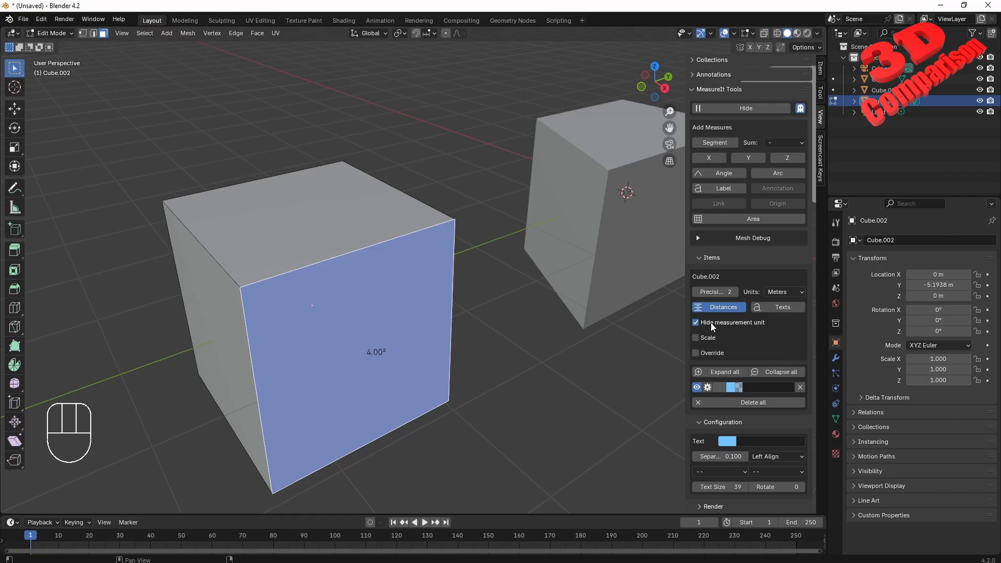
pyautogui.click(695, 322)
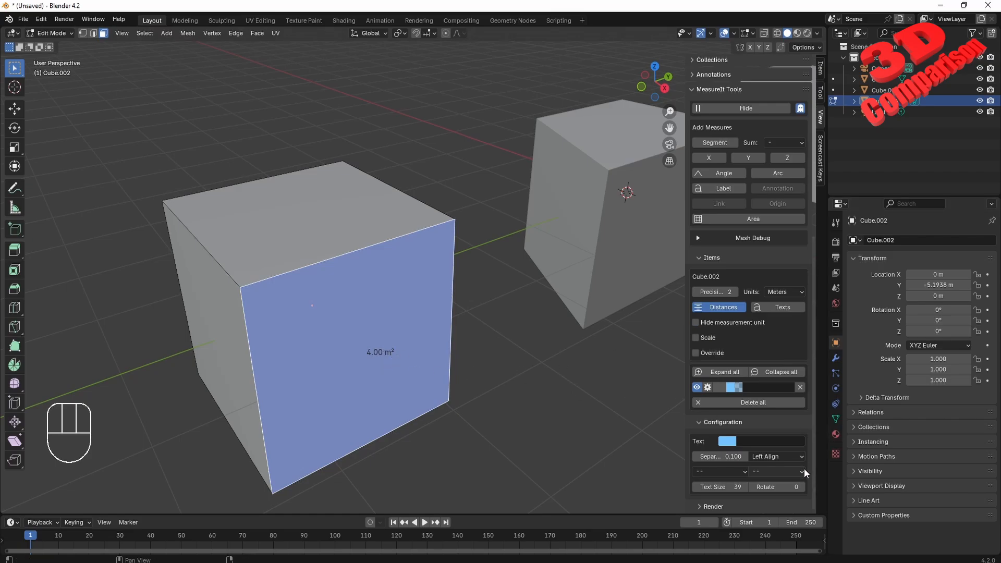
pyautogui.click(774, 456)
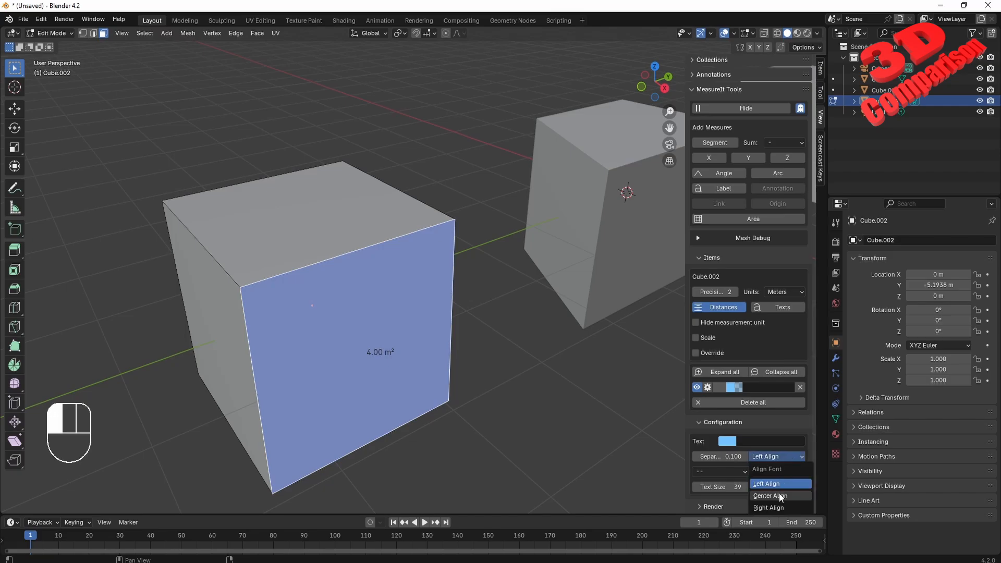
pyautogui.click(771, 495)
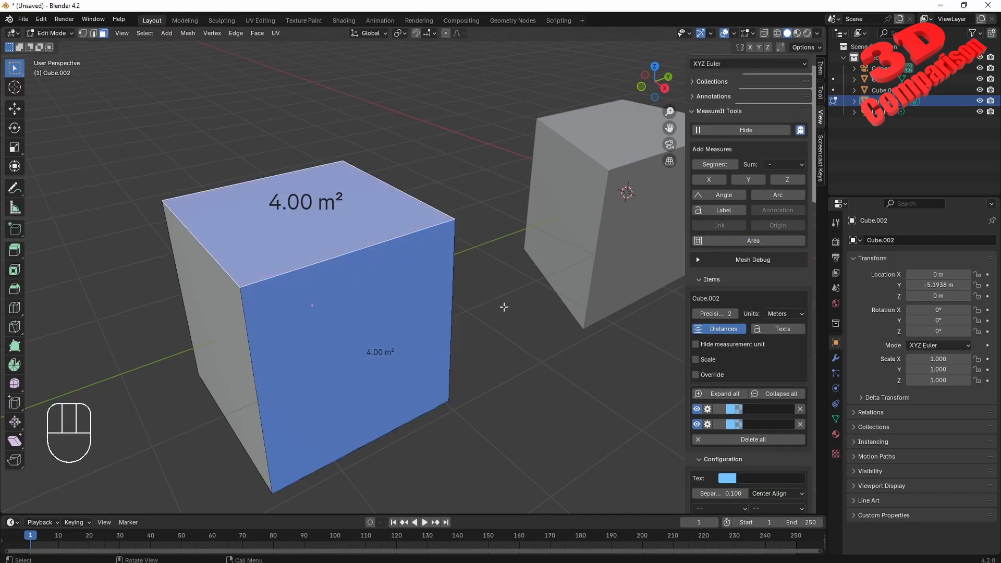
pyautogui.moveTo(361, 278)
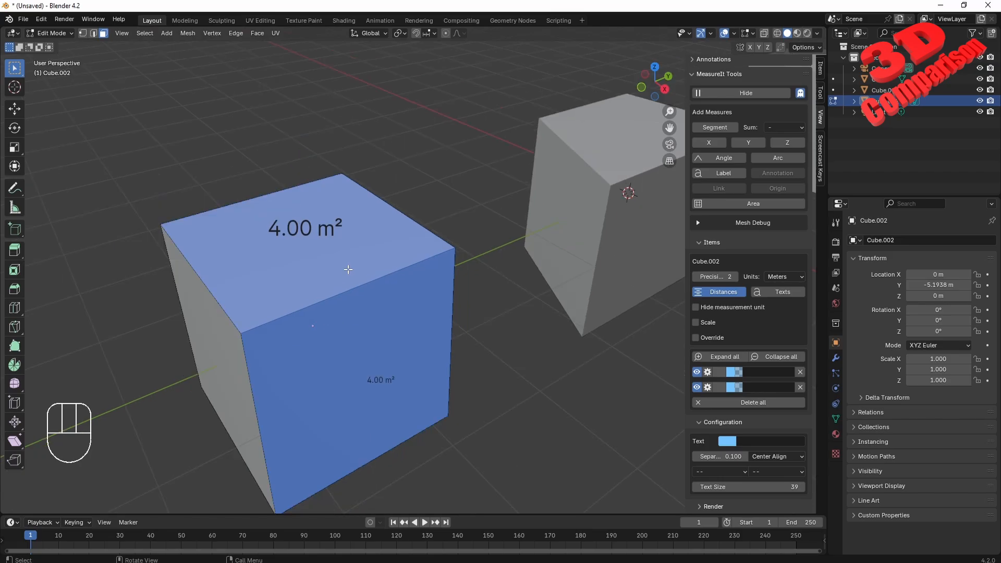
# Loop-cut the nearest cube and raise the middle edge along Z into a ridge roof
pyautogui.press('ctrl+r')
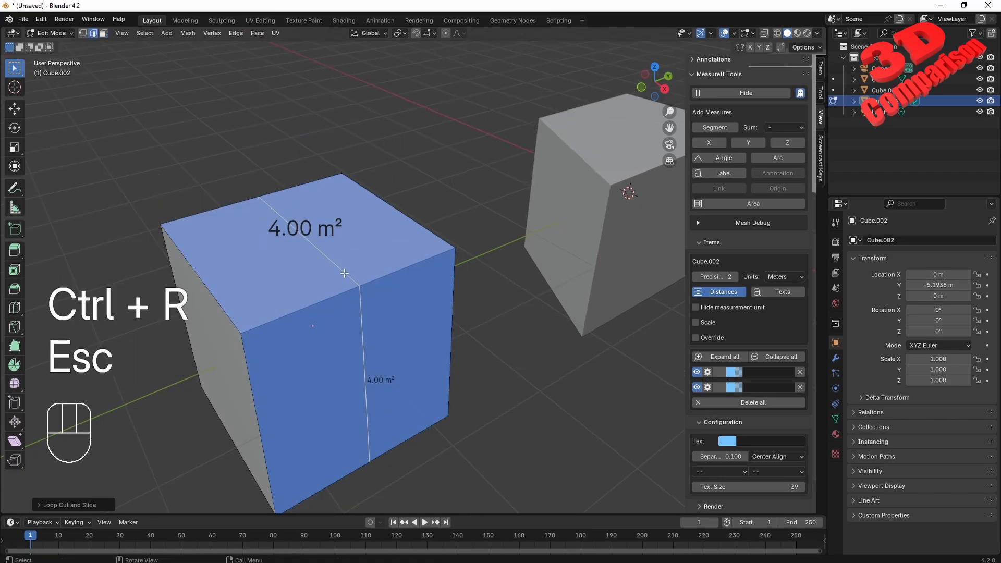
pyautogui.press('g')
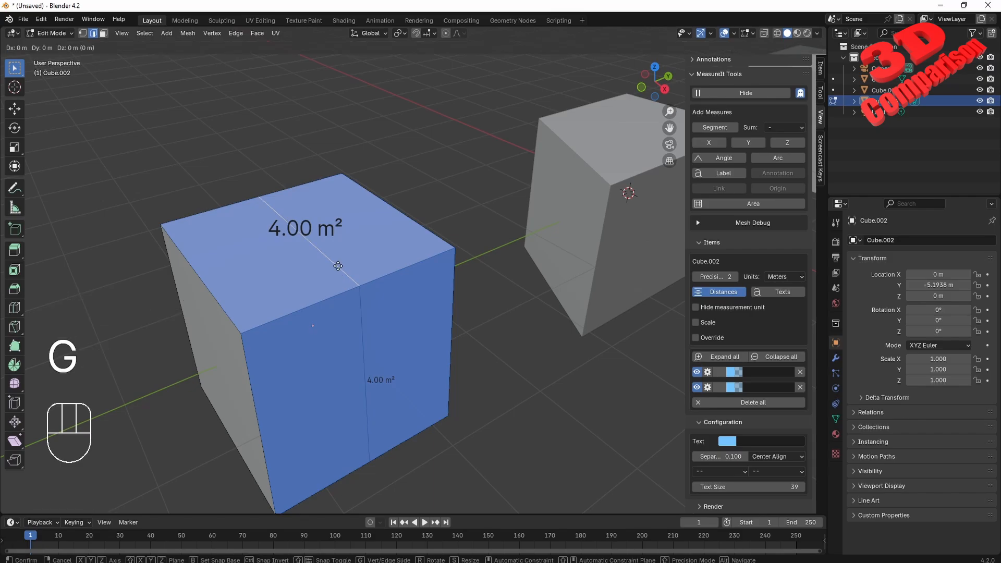
pyautogui.press('Z')
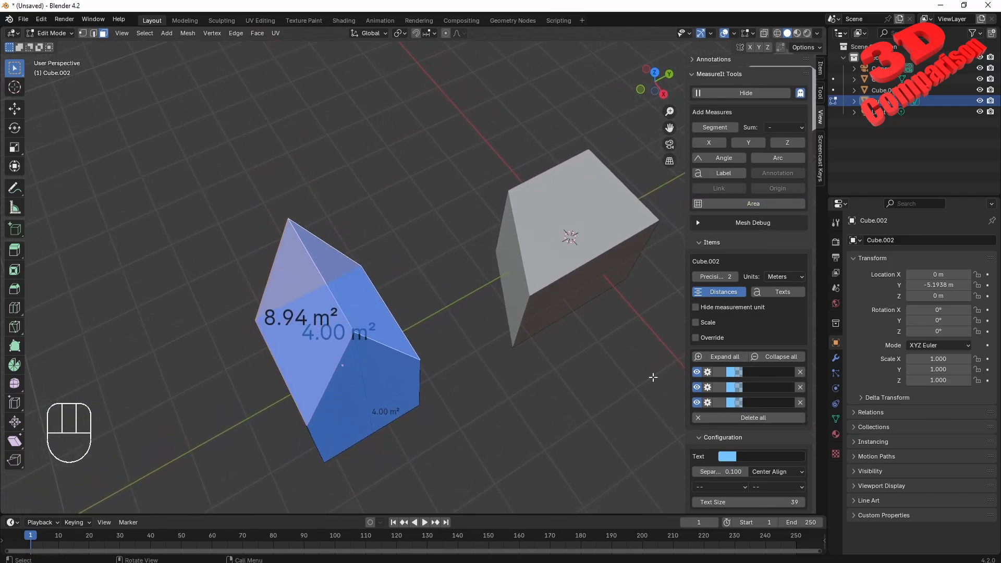
# Make the 8.94 m² roof area label yellow
pyautogui.click(734, 387)
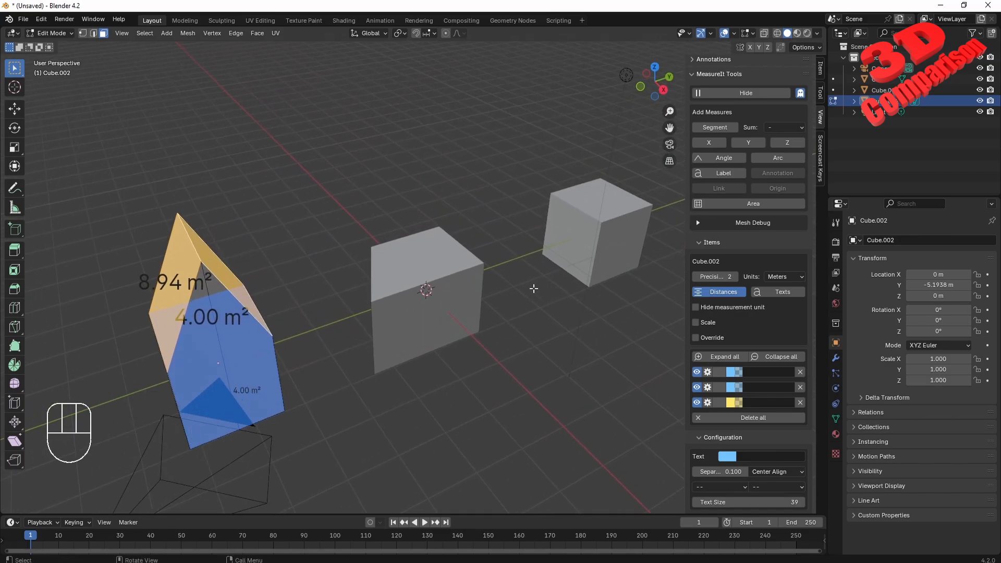
# Loop-cut the far cube into a ridge roof and enable the Face Area overlay showing 4.47 m²
pyautogui.press('Tab')
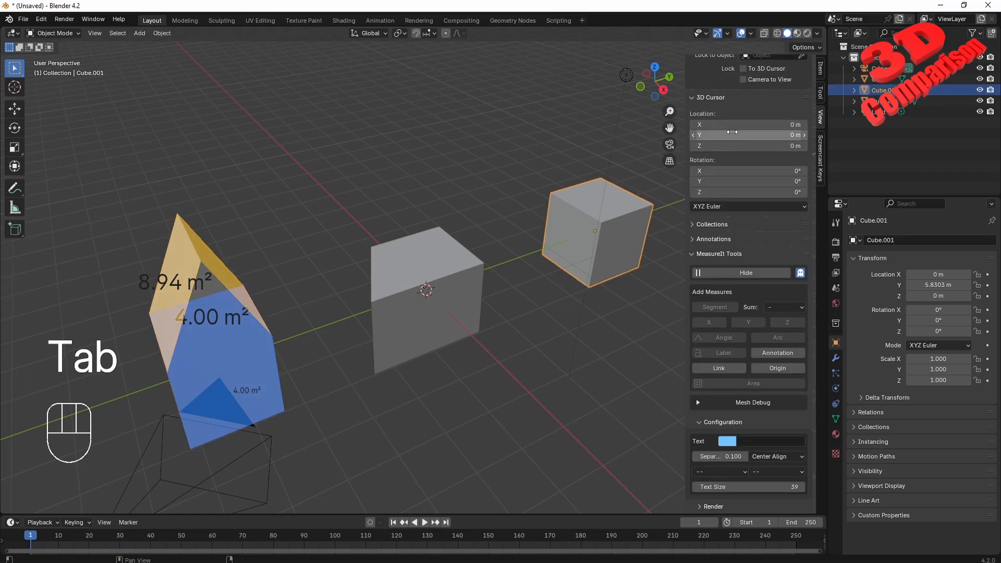
pyautogui.press('Tab')
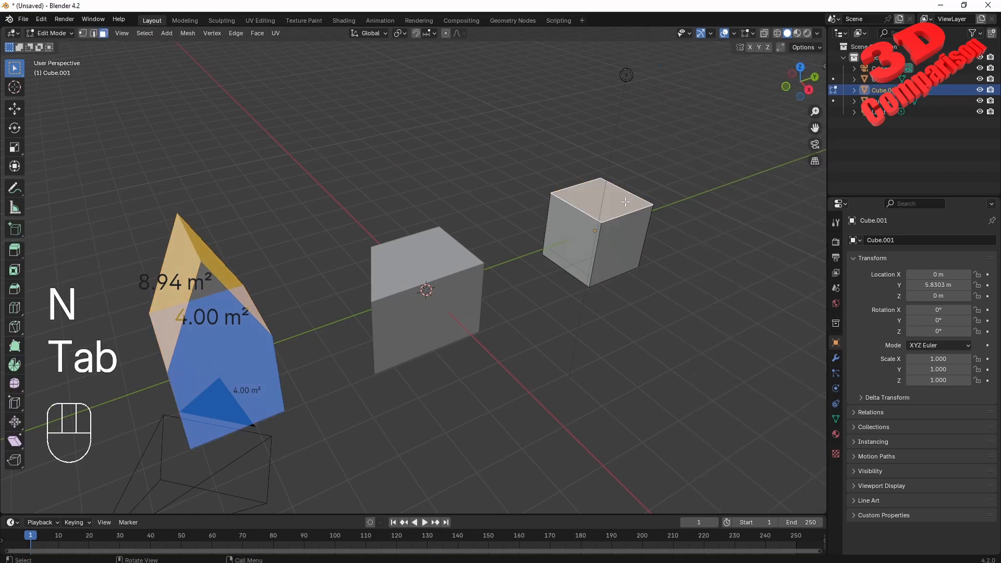
pyautogui.press('ctrl+r')
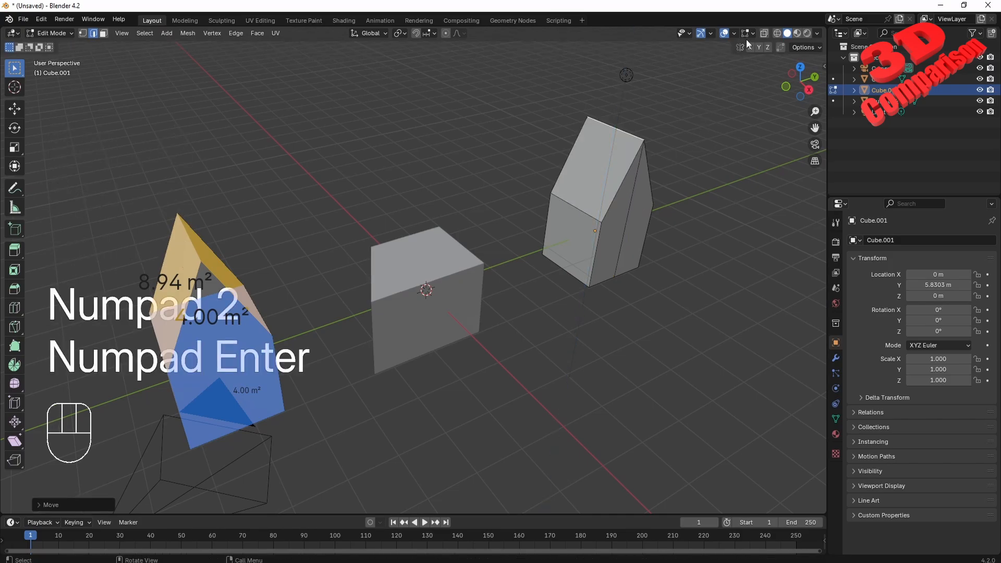
pyautogui.click(745, 33)
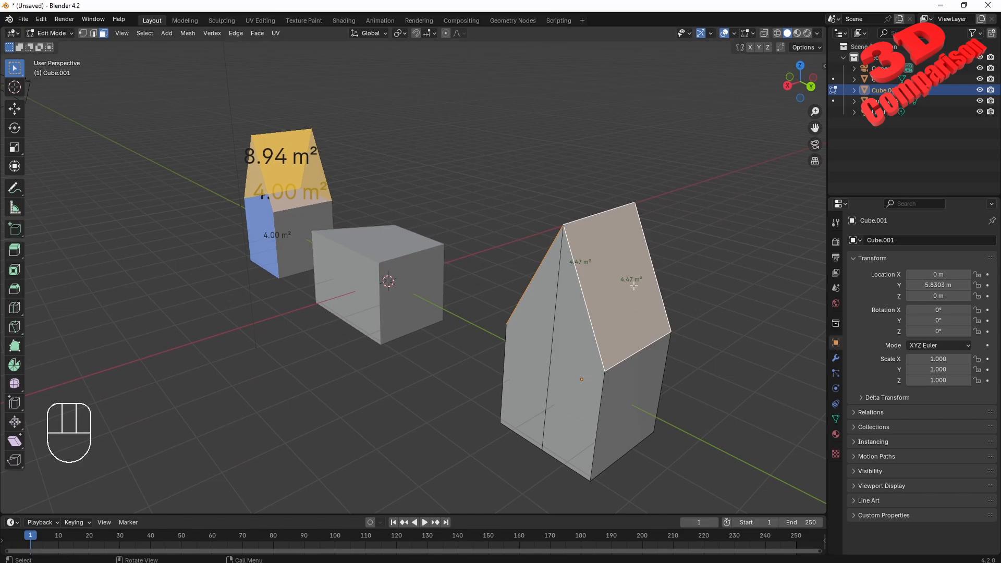
pyautogui.moveTo(629, 285)
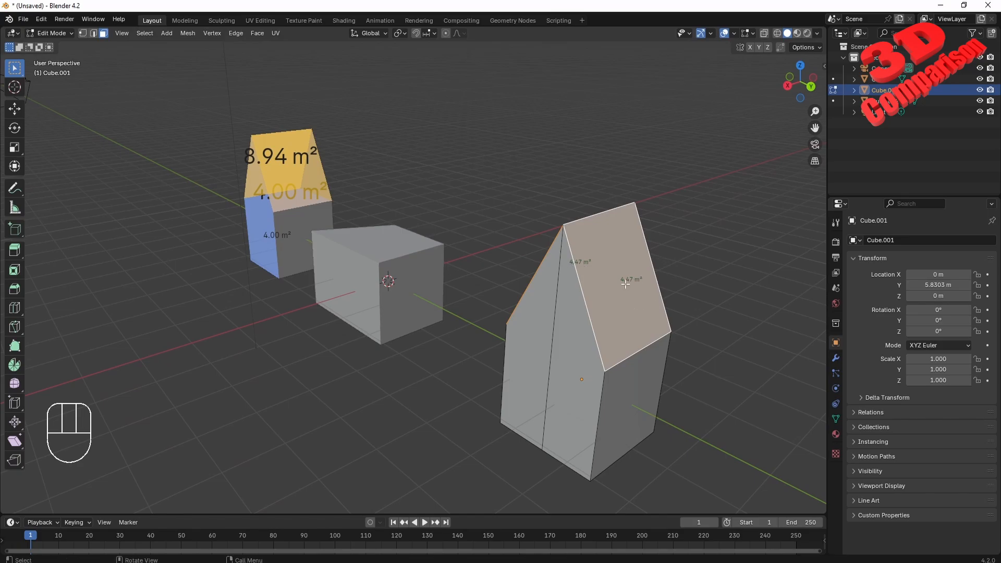
pyautogui.moveTo(557, 312)
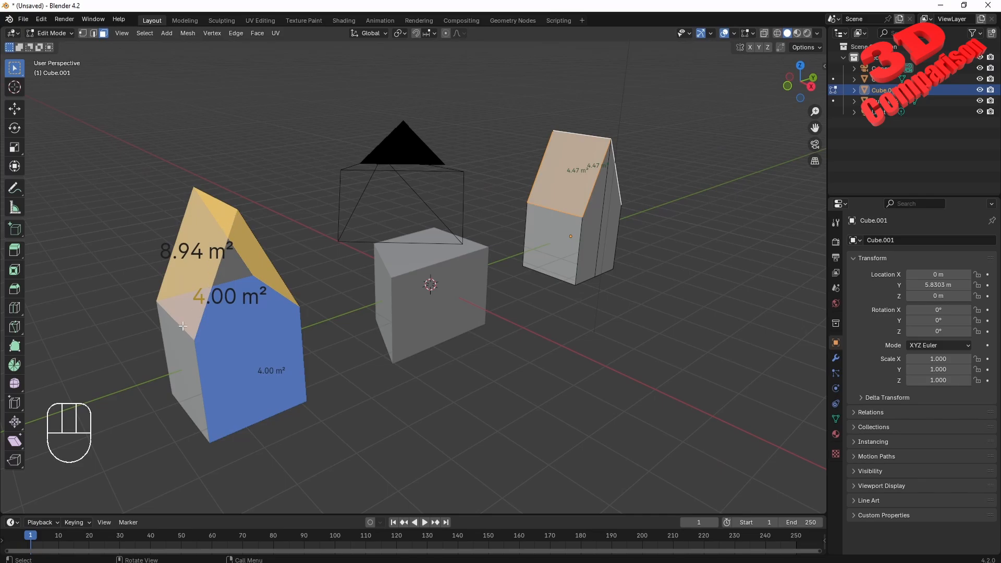
pyautogui.moveTo(401, 276)
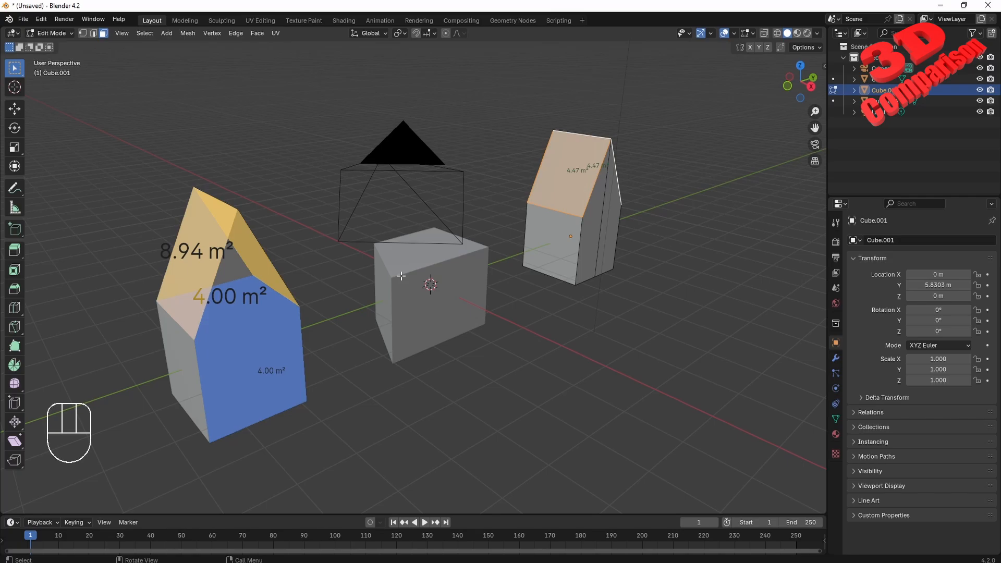
pyautogui.moveTo(416, 333)
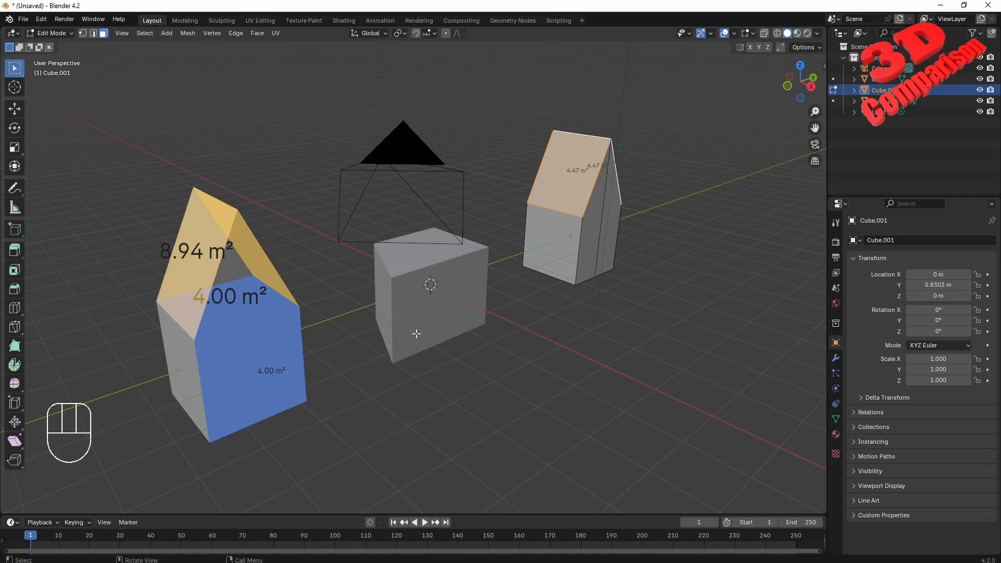
pyautogui.moveTo(73, 392)
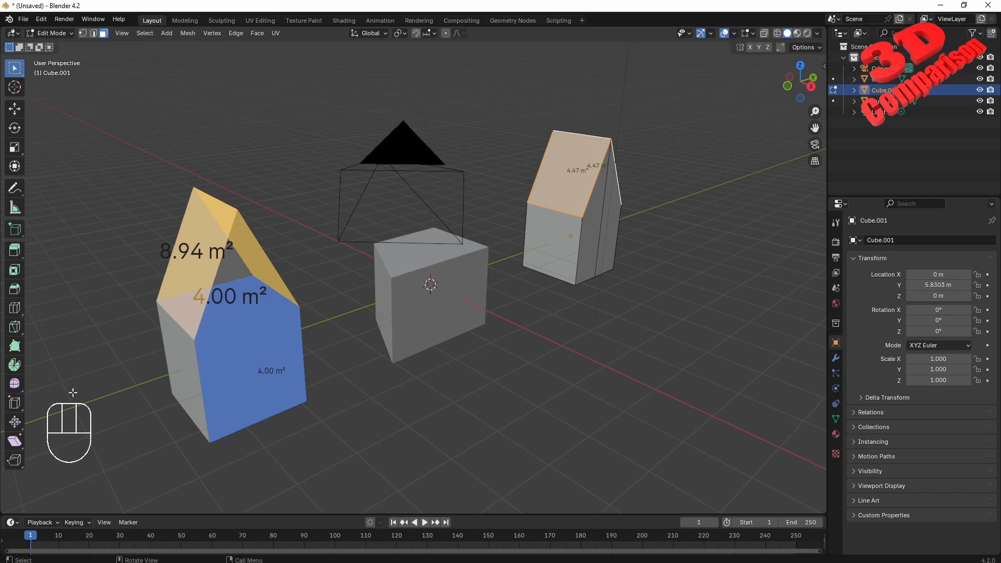
pyautogui.moveTo(458, 395)
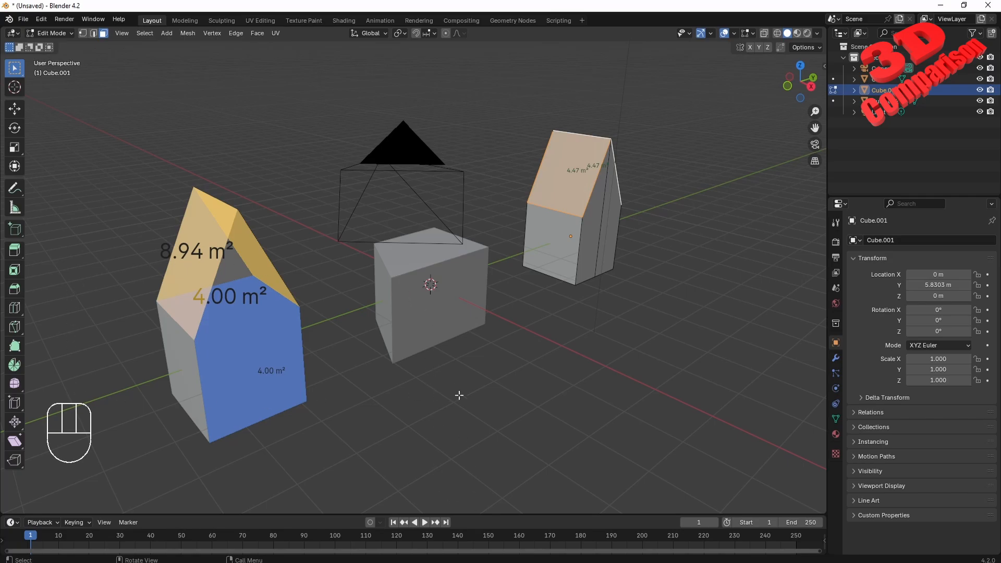